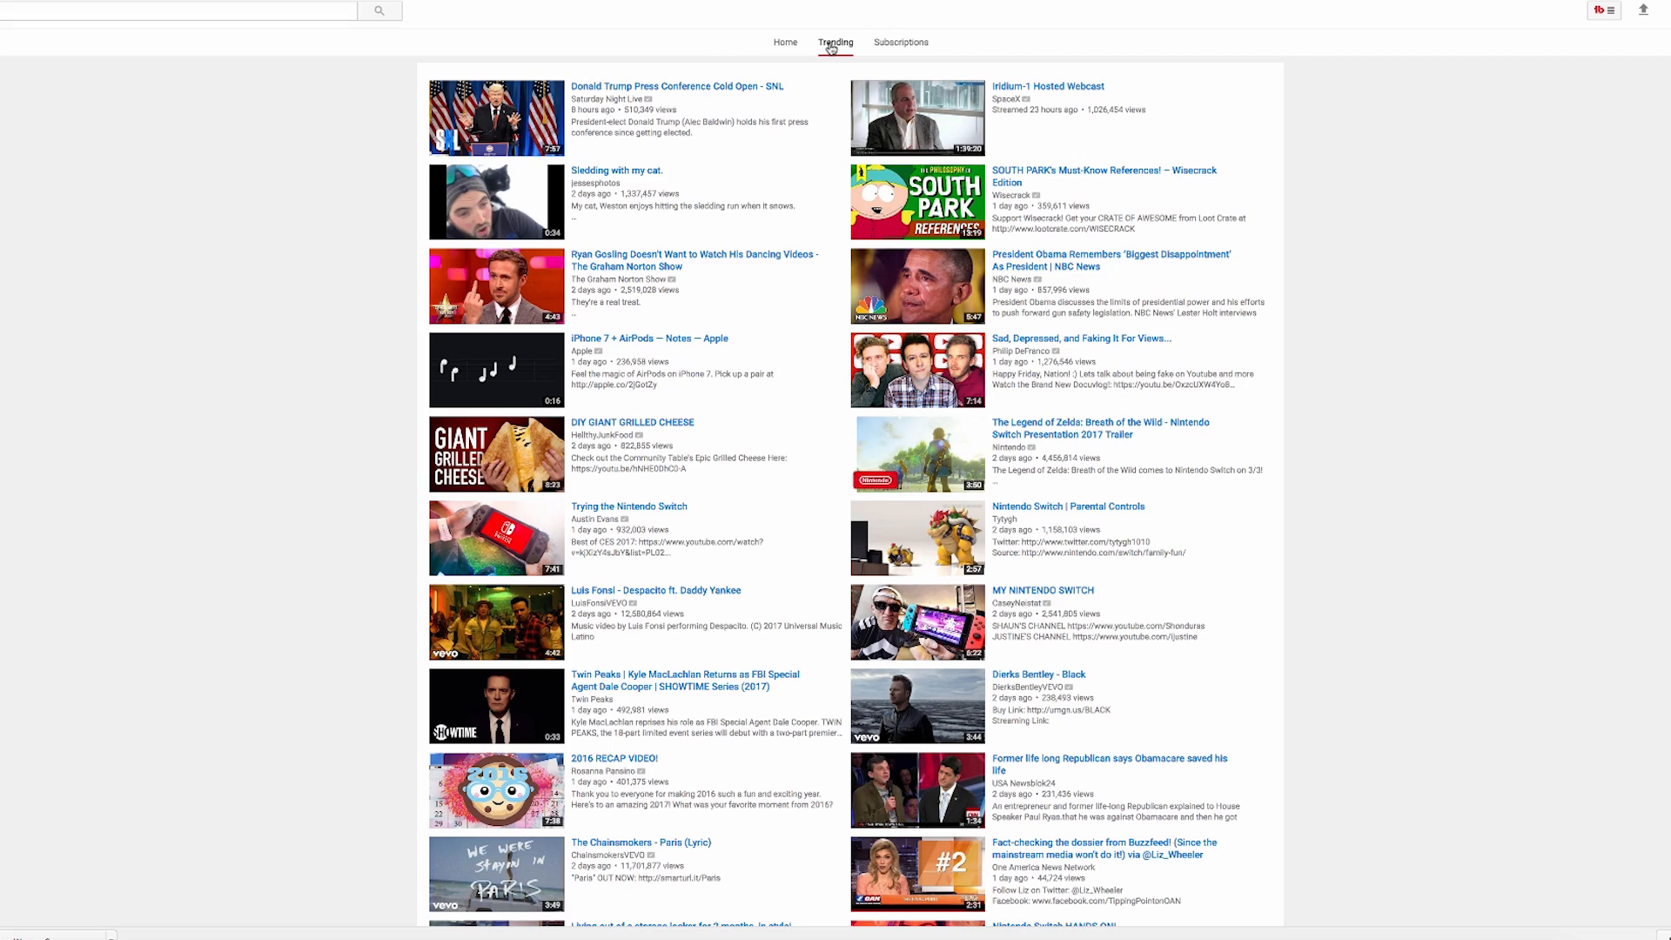
Scroll down the 'Creator on the Rise & Artist on the Rise' help article to 'Not seeing Creator on the Rise'.
scroll("down", 3)
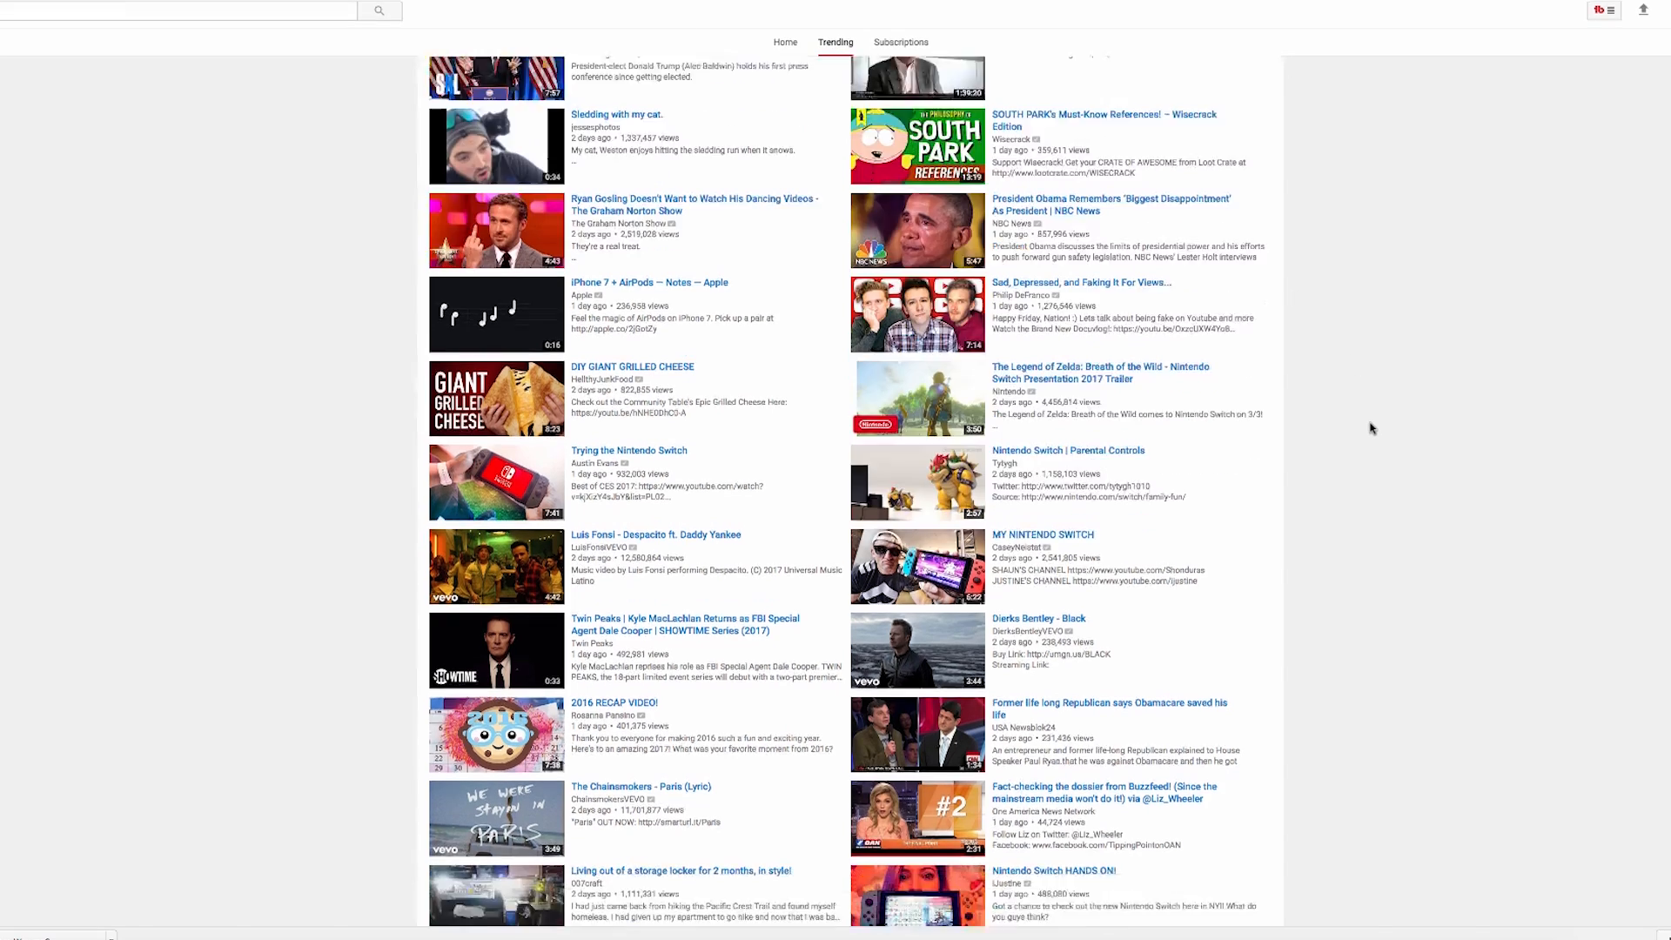
scroll("down", 3)
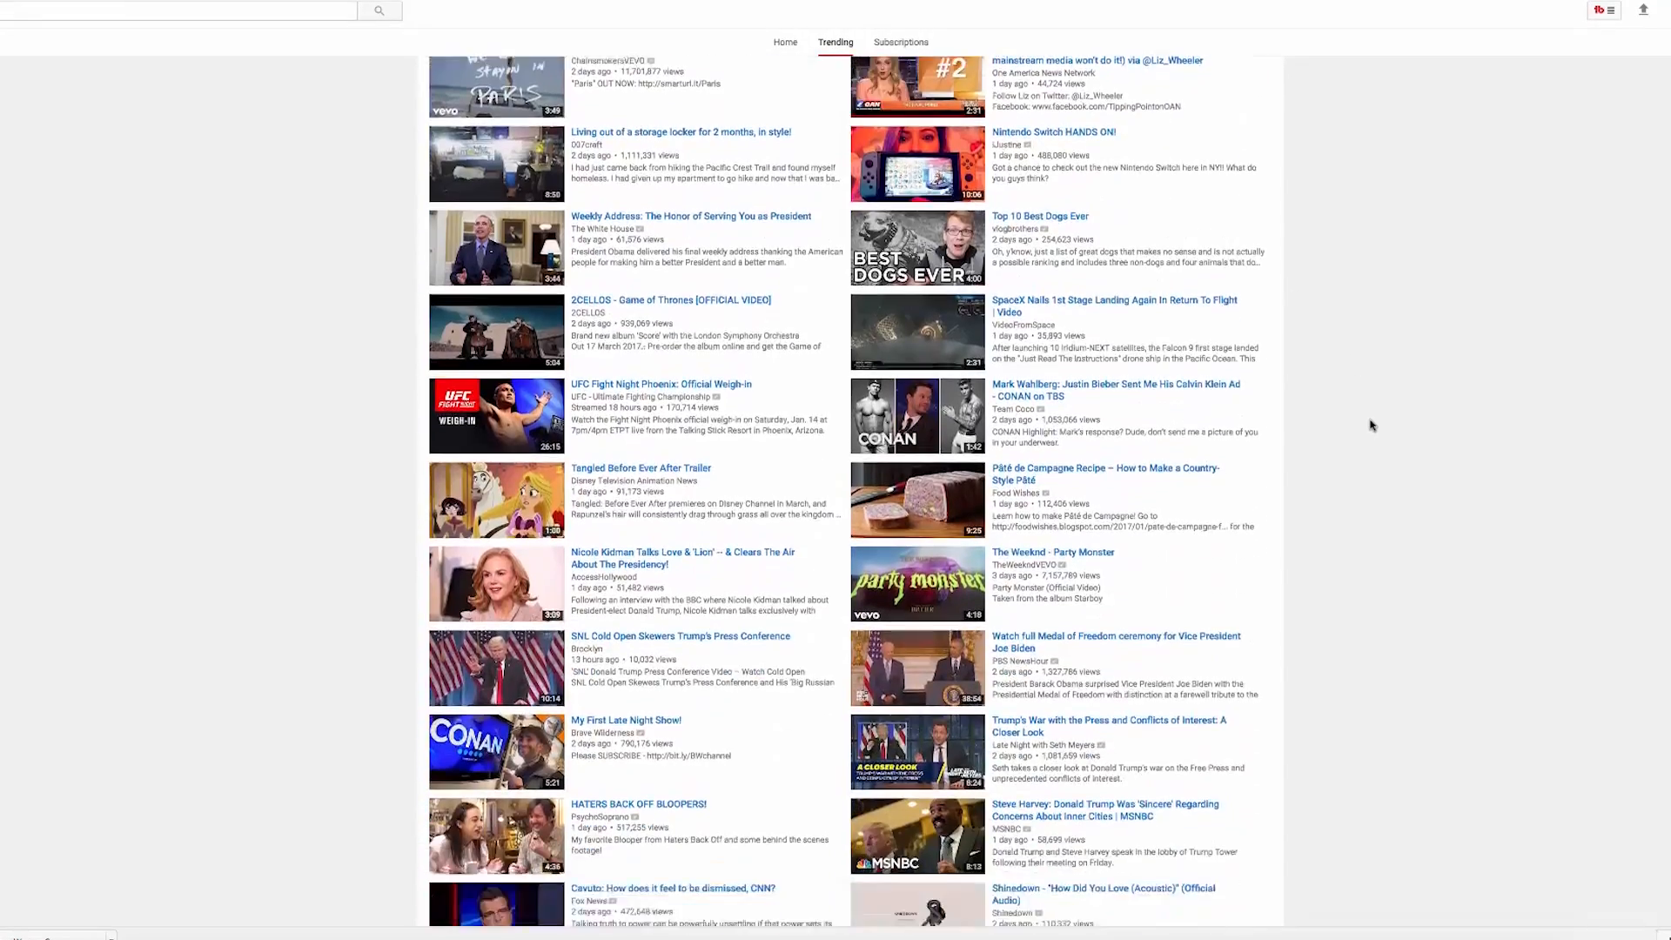
scroll("down", 3)
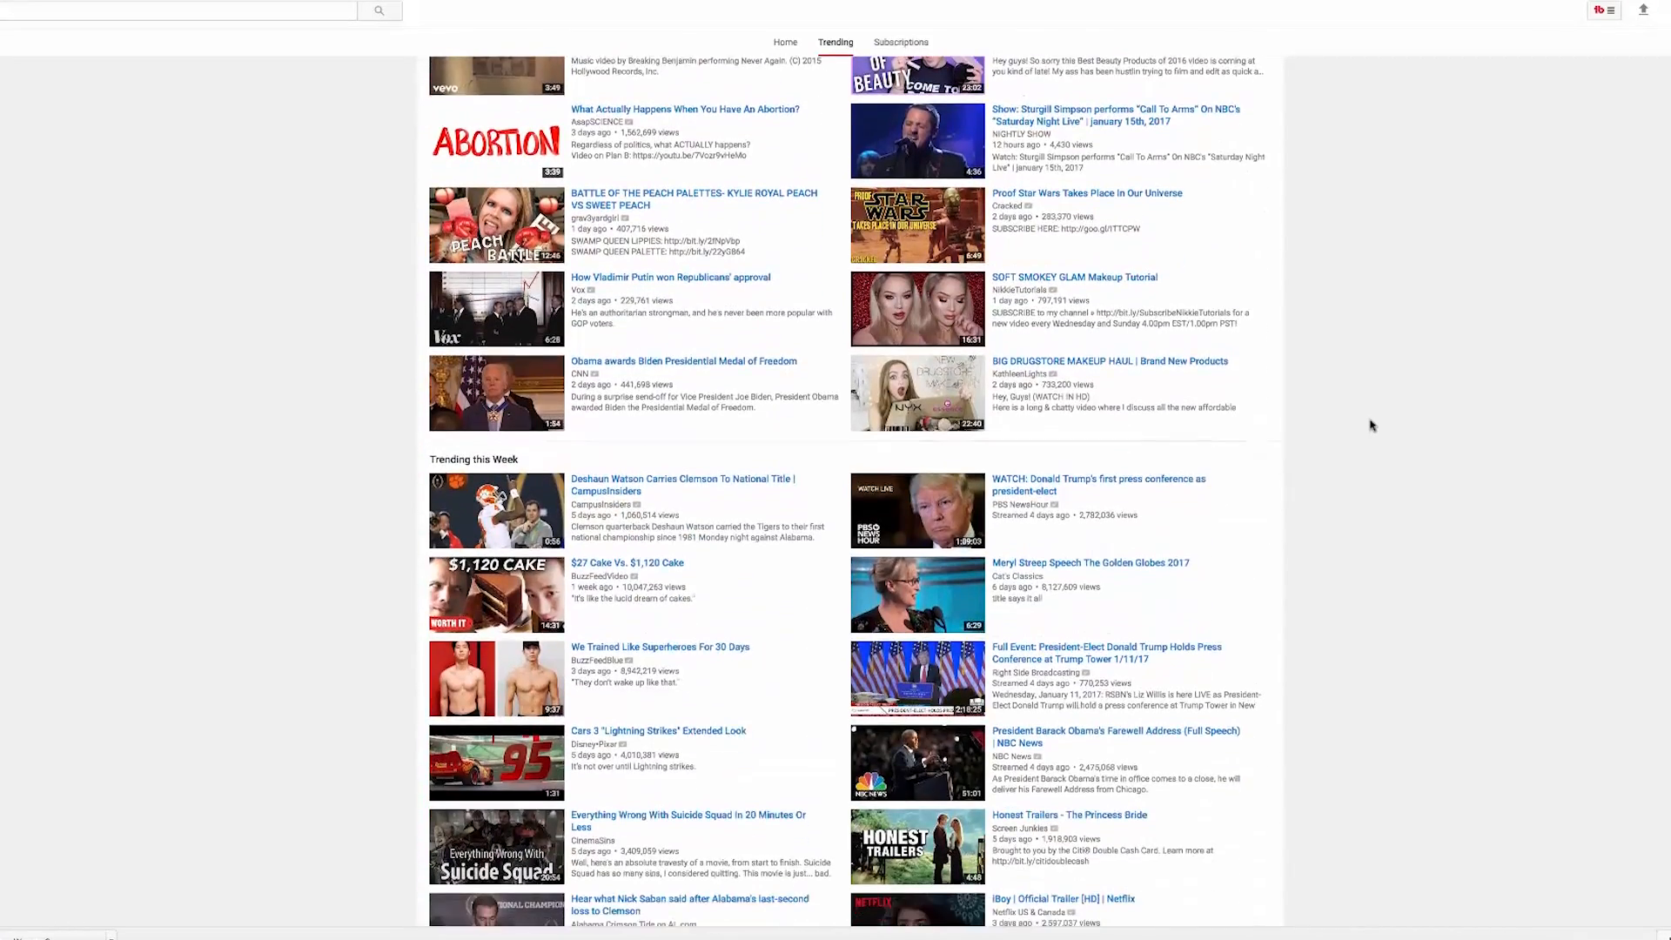
scroll("down", 3)
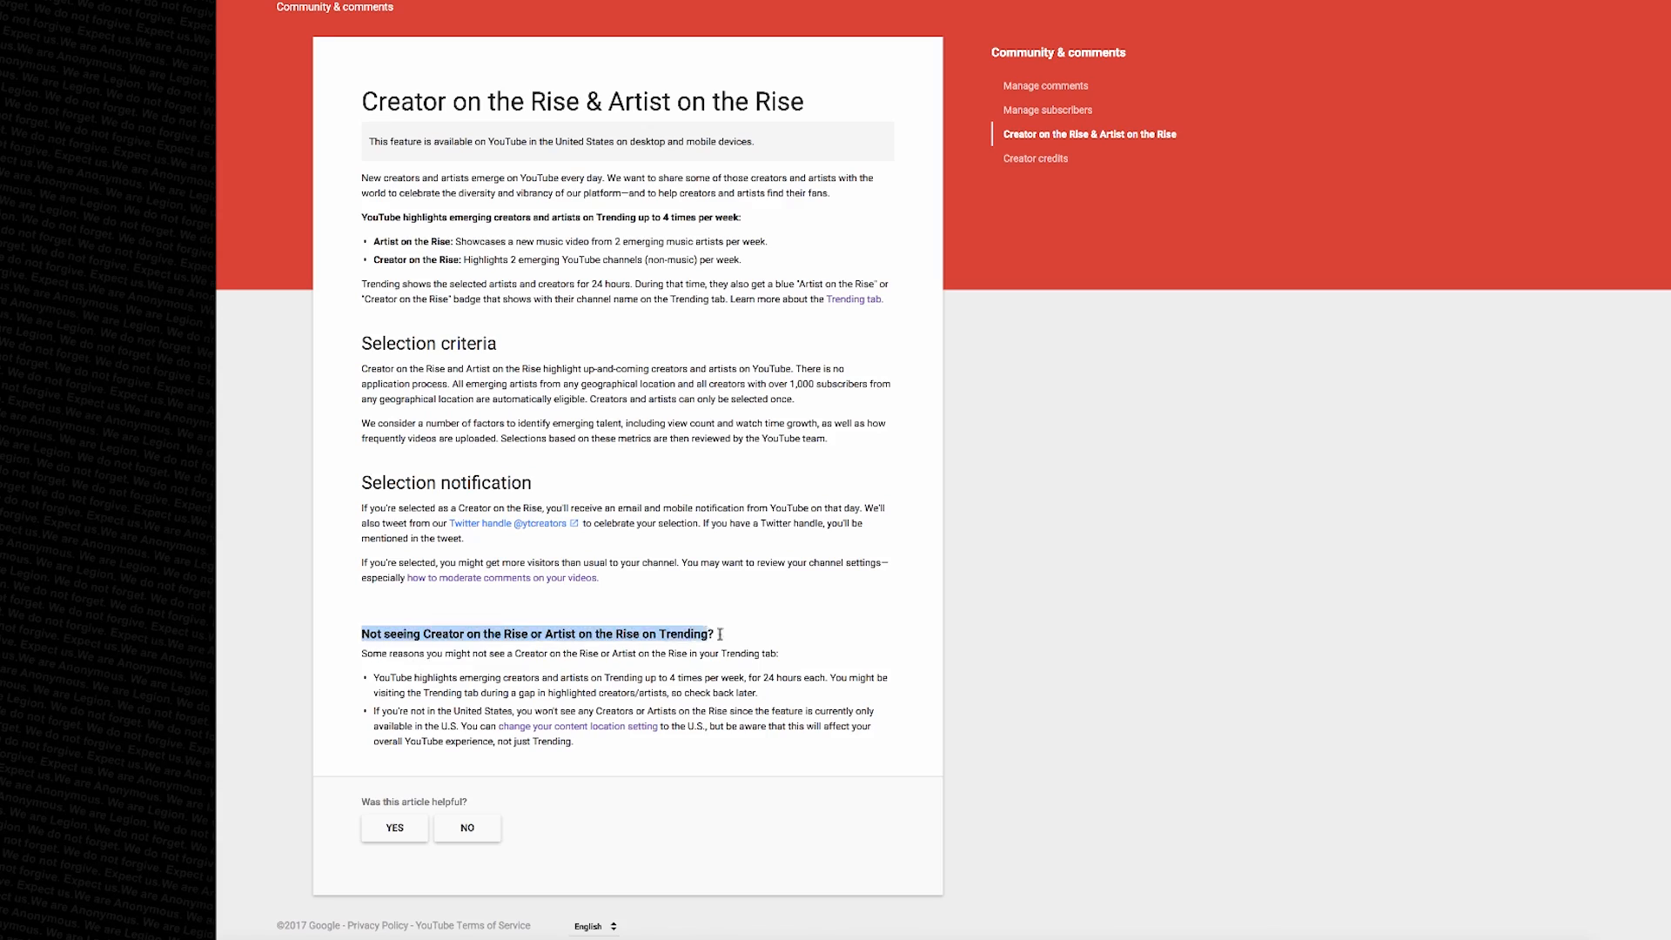
mouse_move(1141, 693)
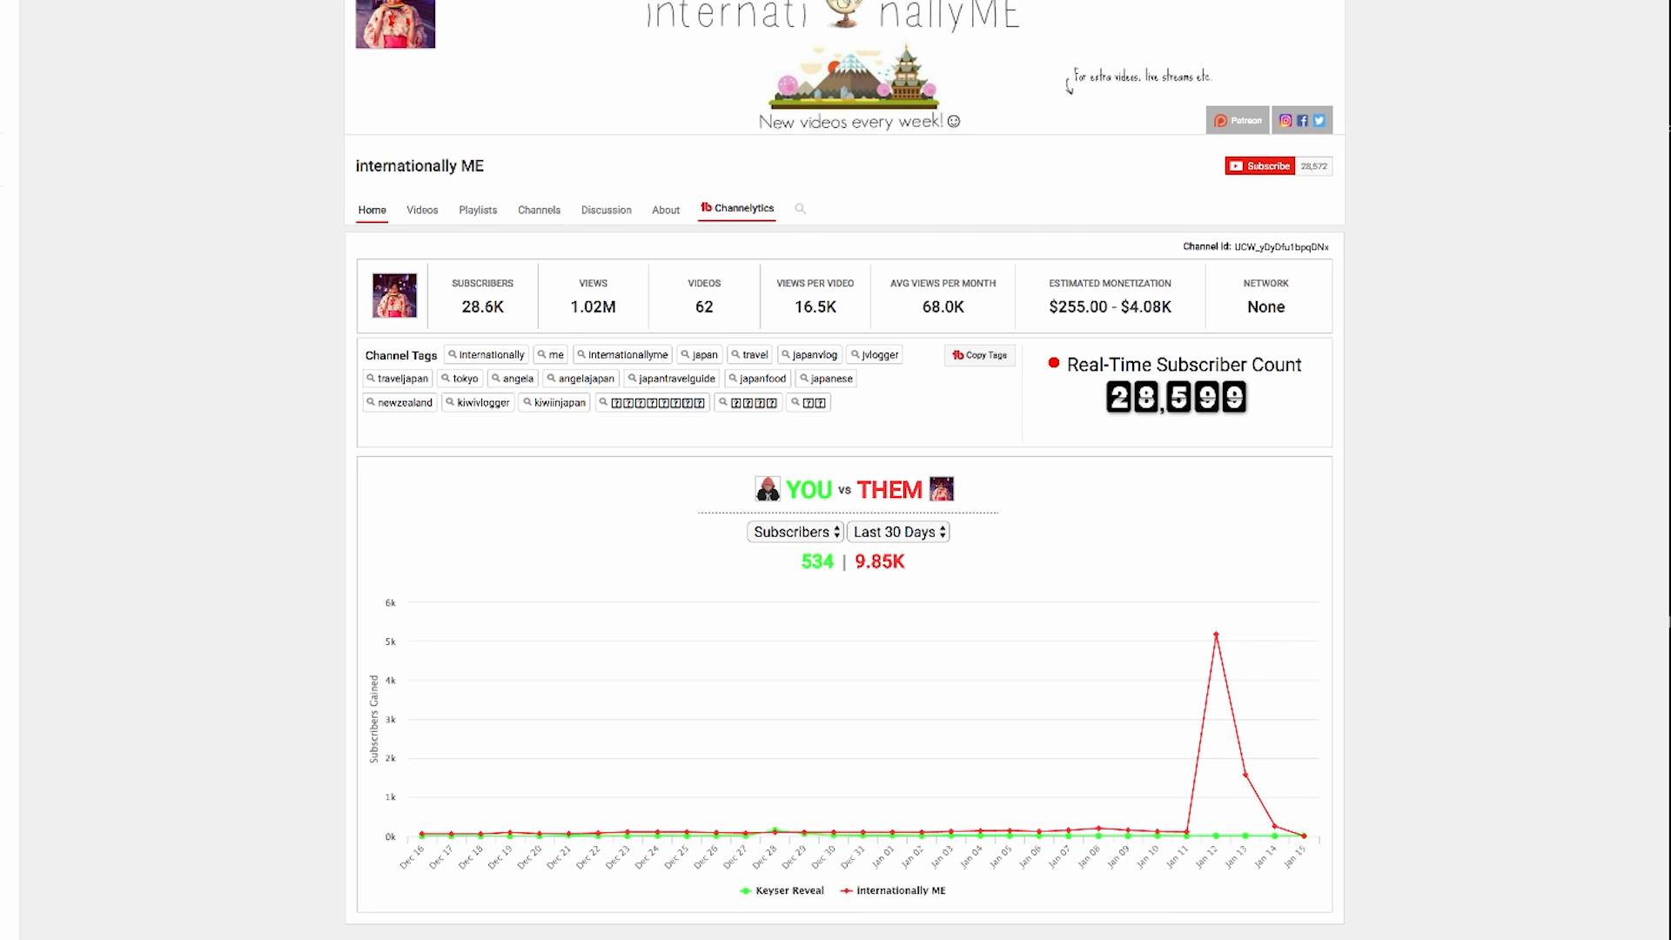
mouse_move(1214, 636)
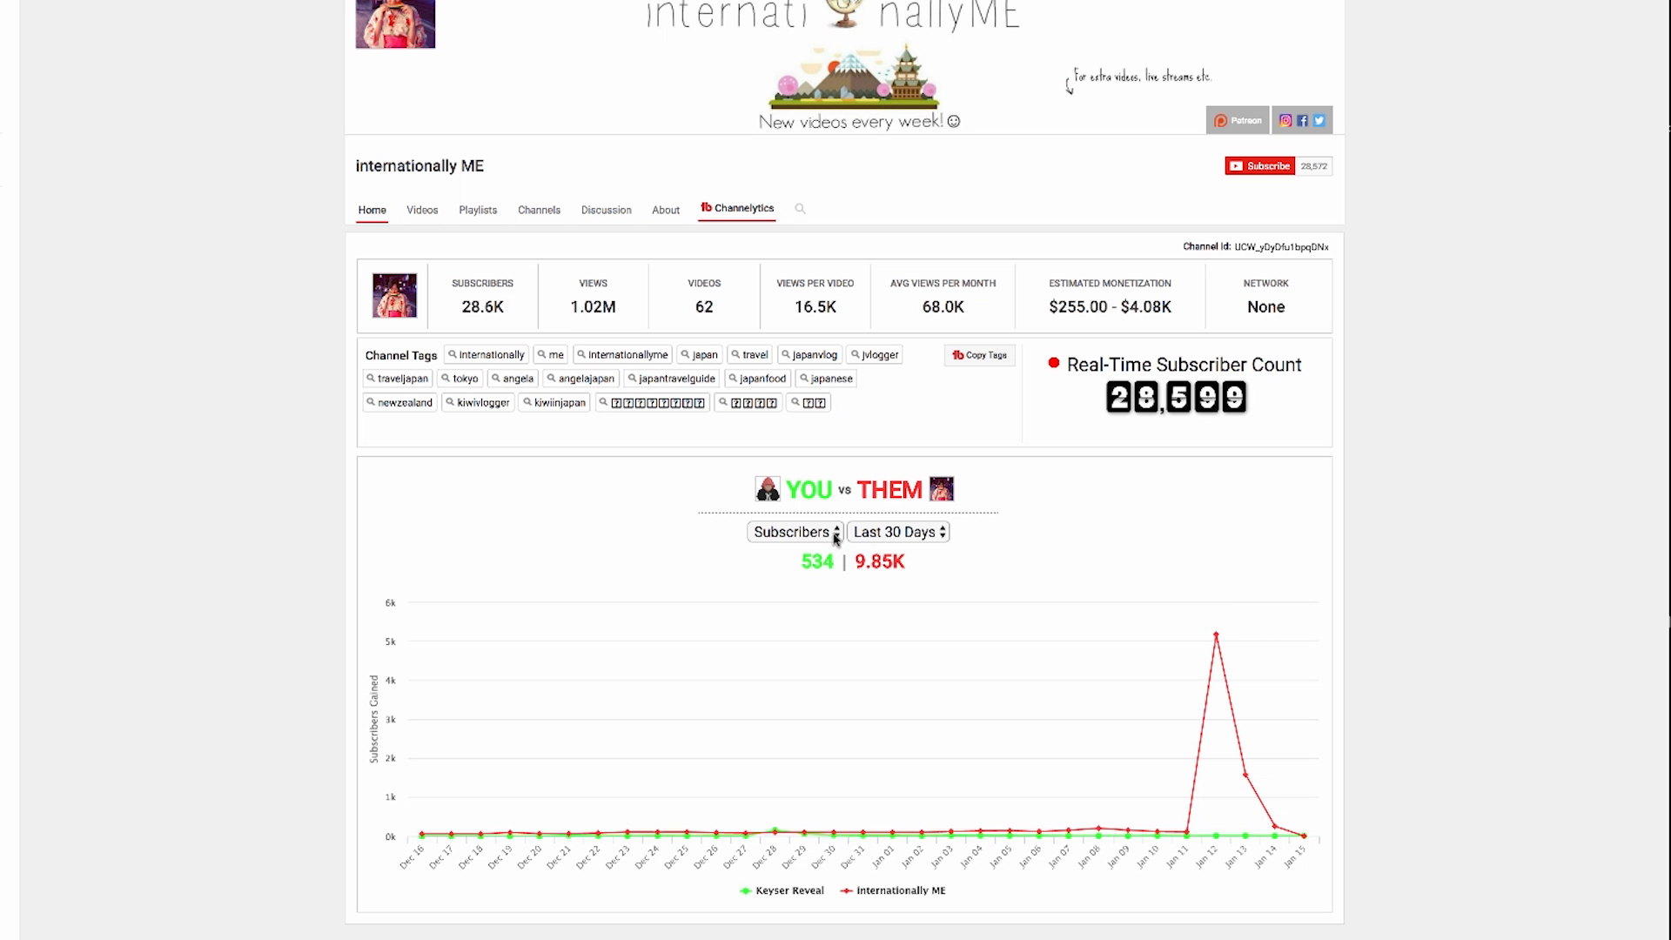
Switch the internationally ME YOU vs THEM dropdown from Subscribers to Views.
left_click(792, 532)
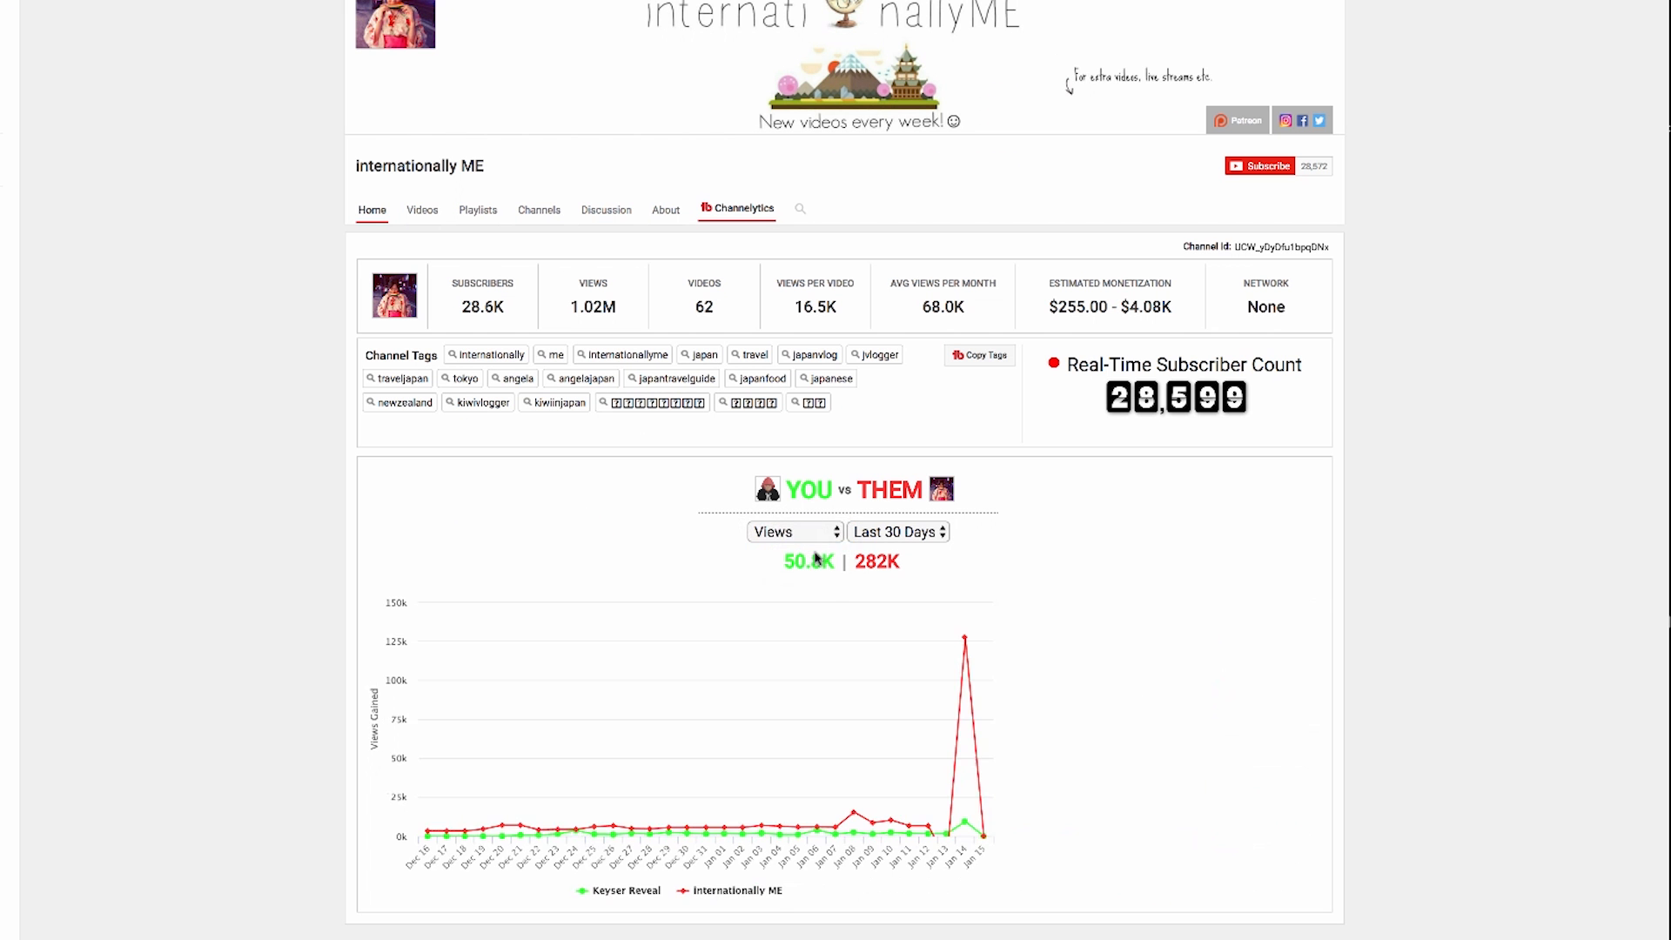